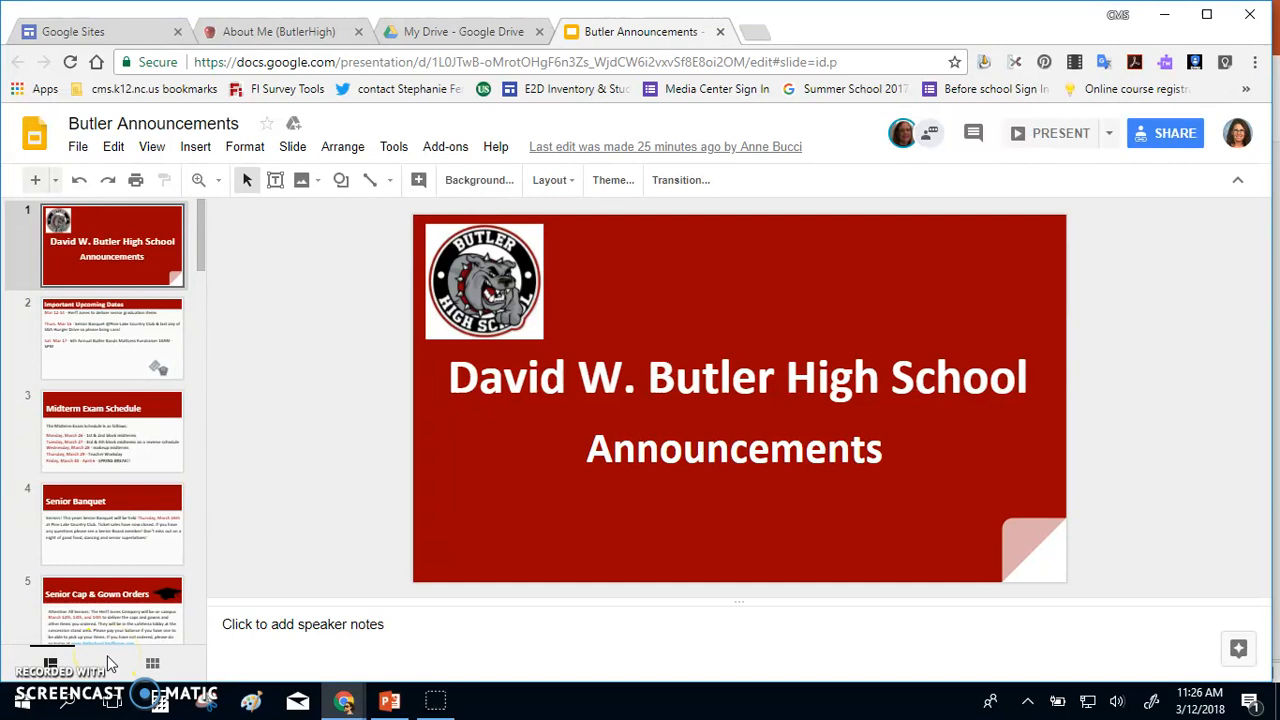
mouse_move(276, 316)
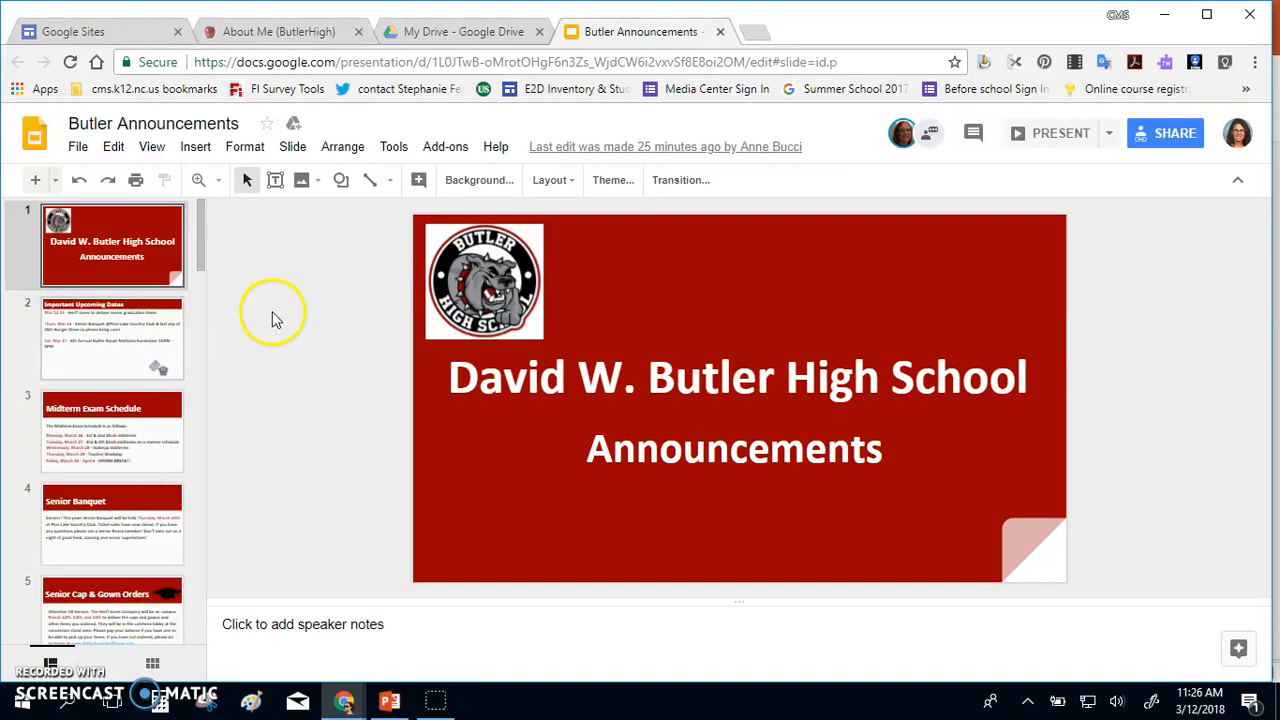
mouse_move(1164, 132)
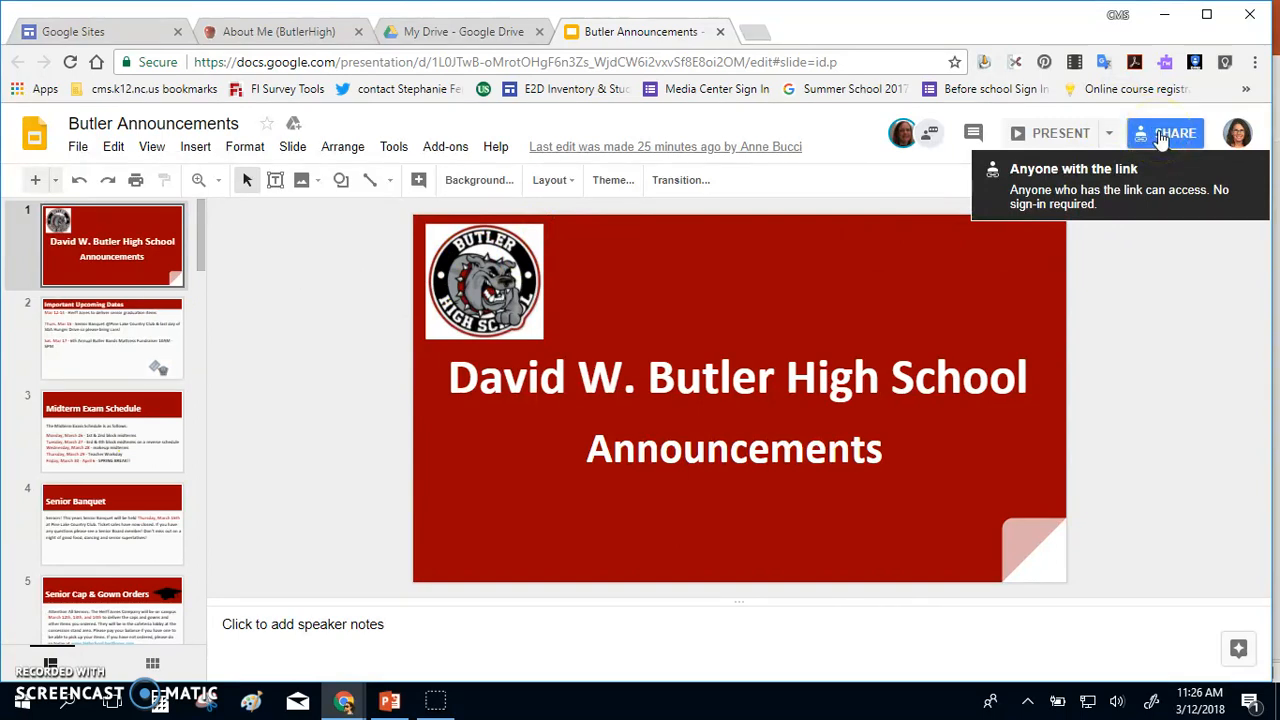
mouse_move(1164, 140)
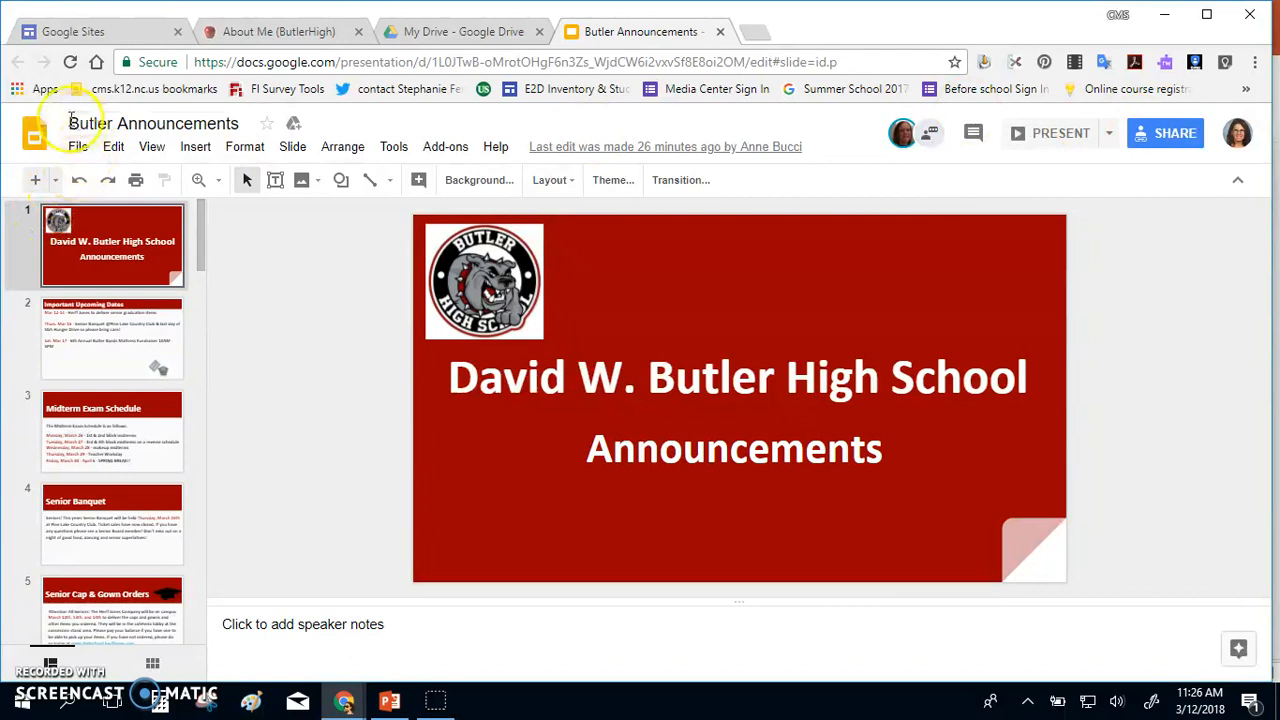
- In Publish to the web's Embed settings, keep the Medium 960x569 slide size
click(76, 146)
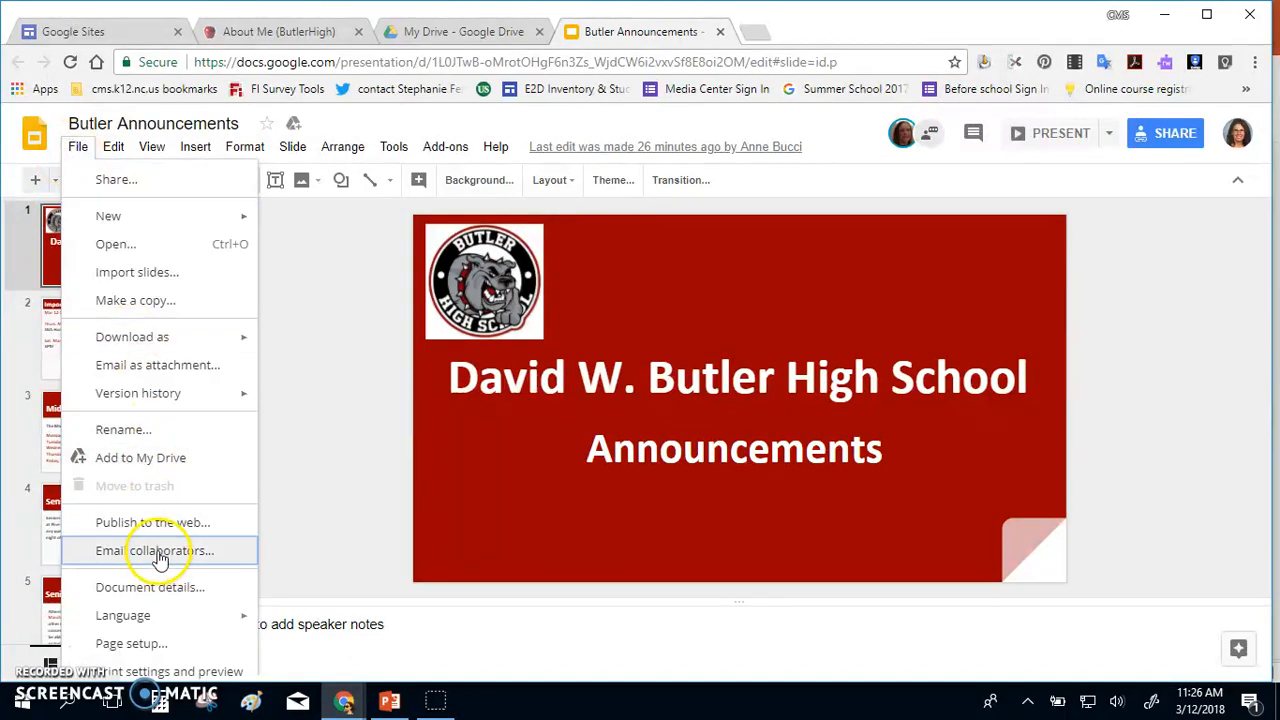
click(152, 522)
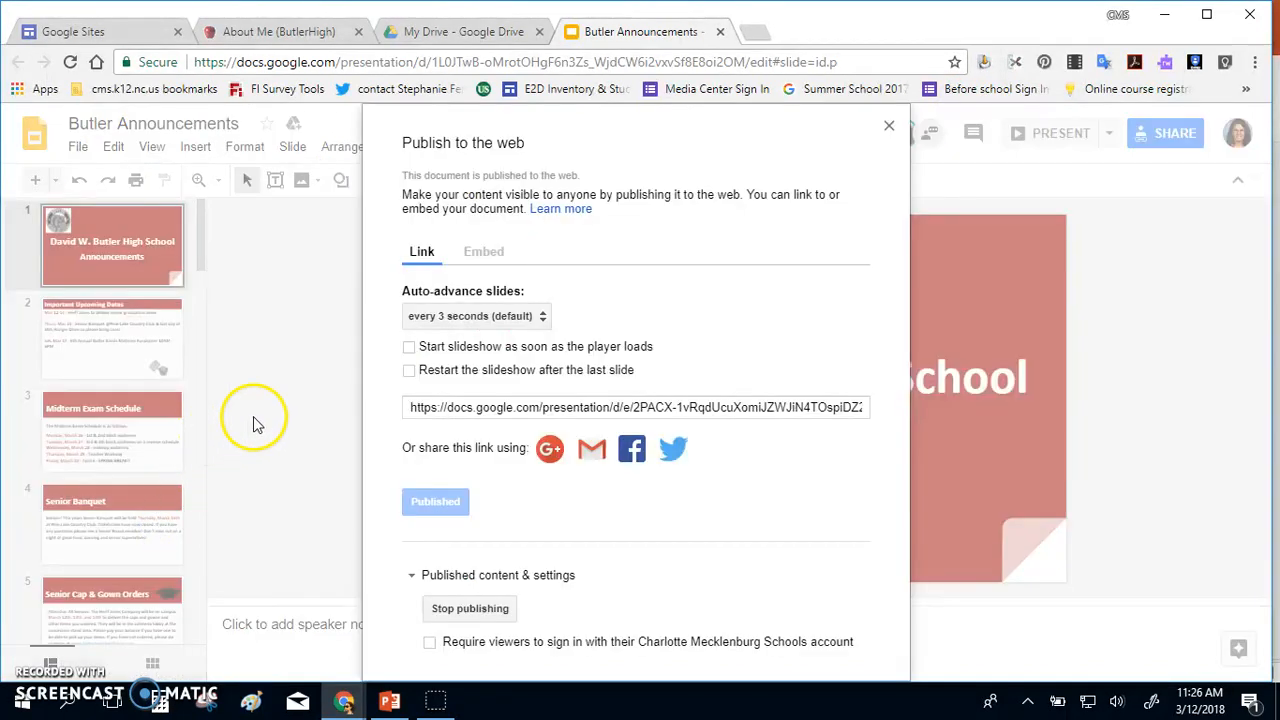
click(484, 256)
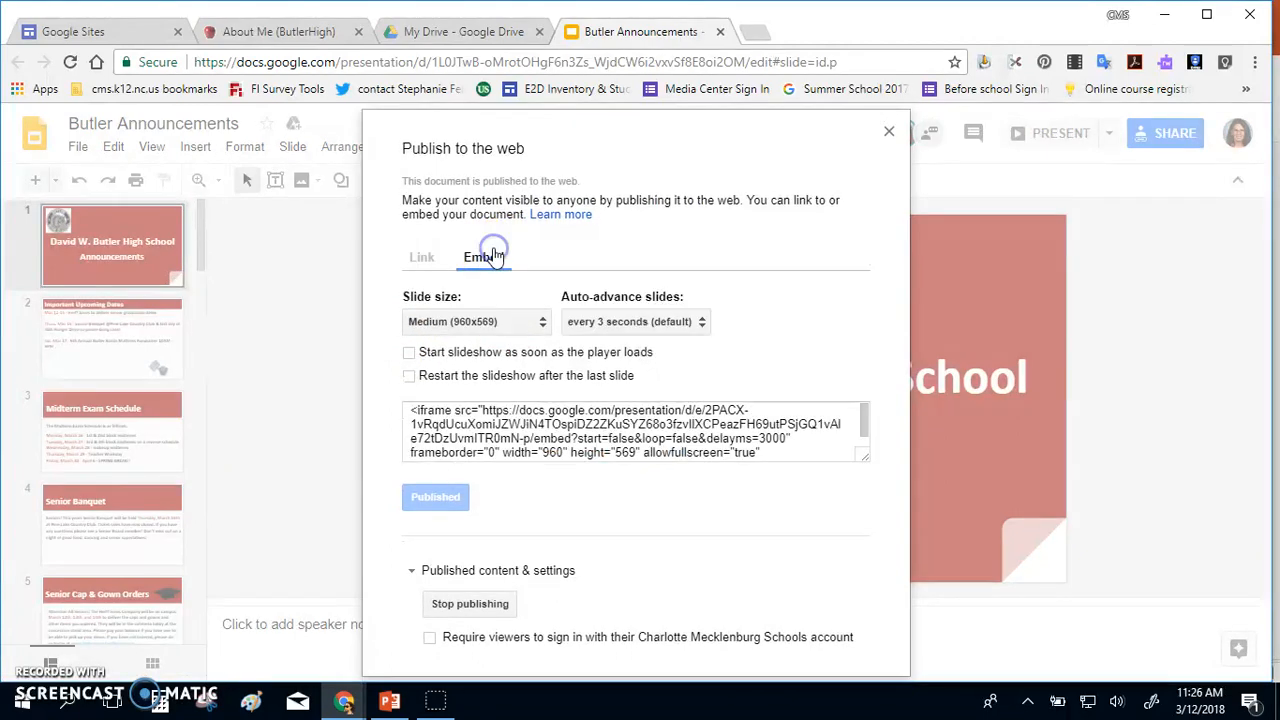
click(484, 256)
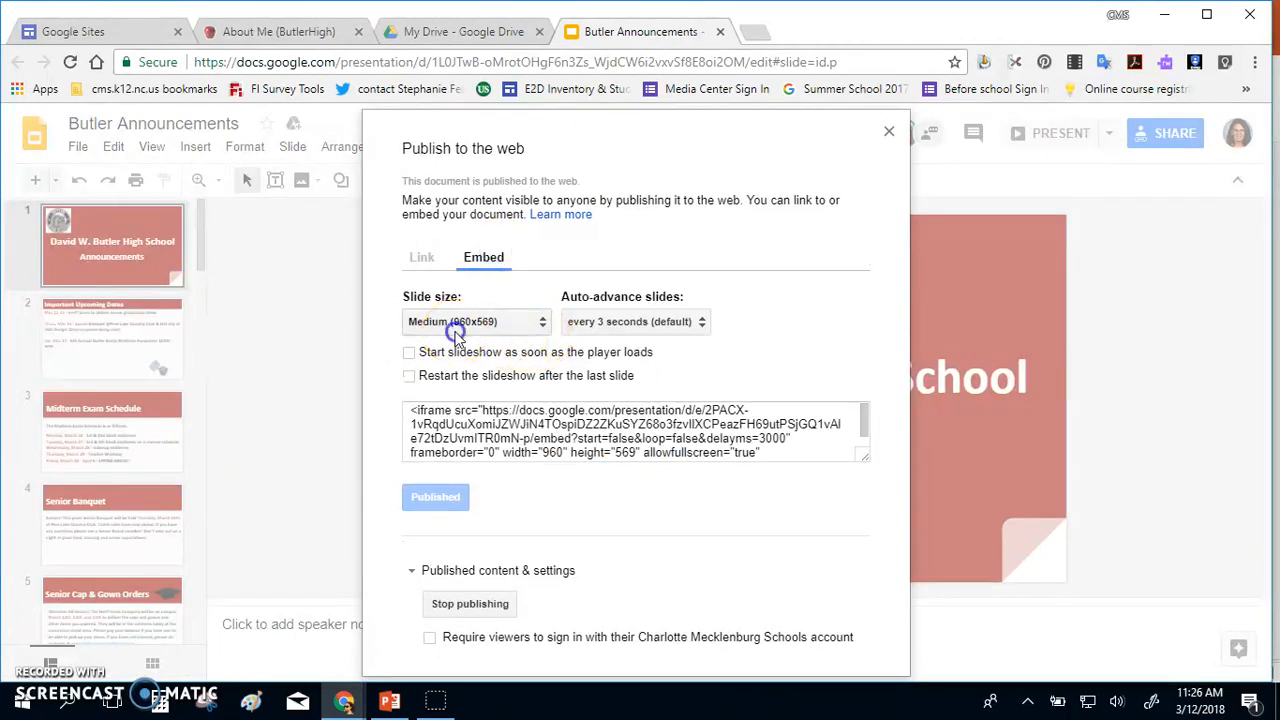
click(476, 320)
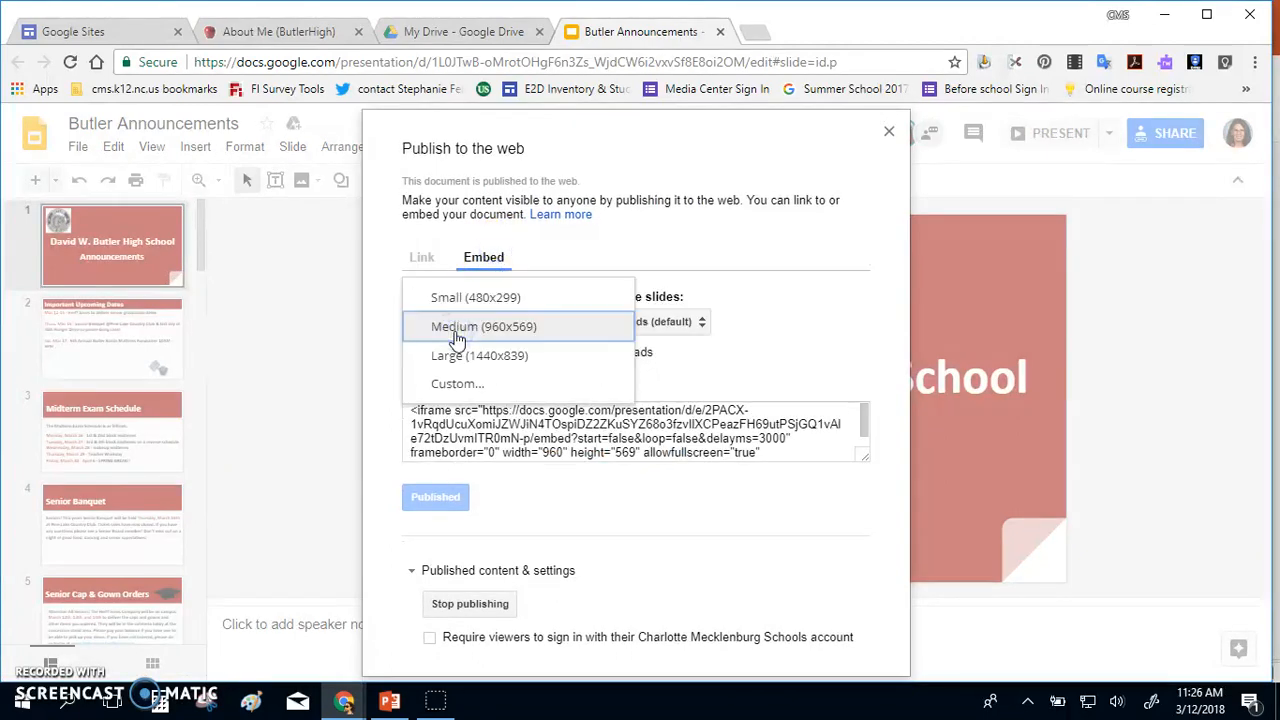
click(484, 326)
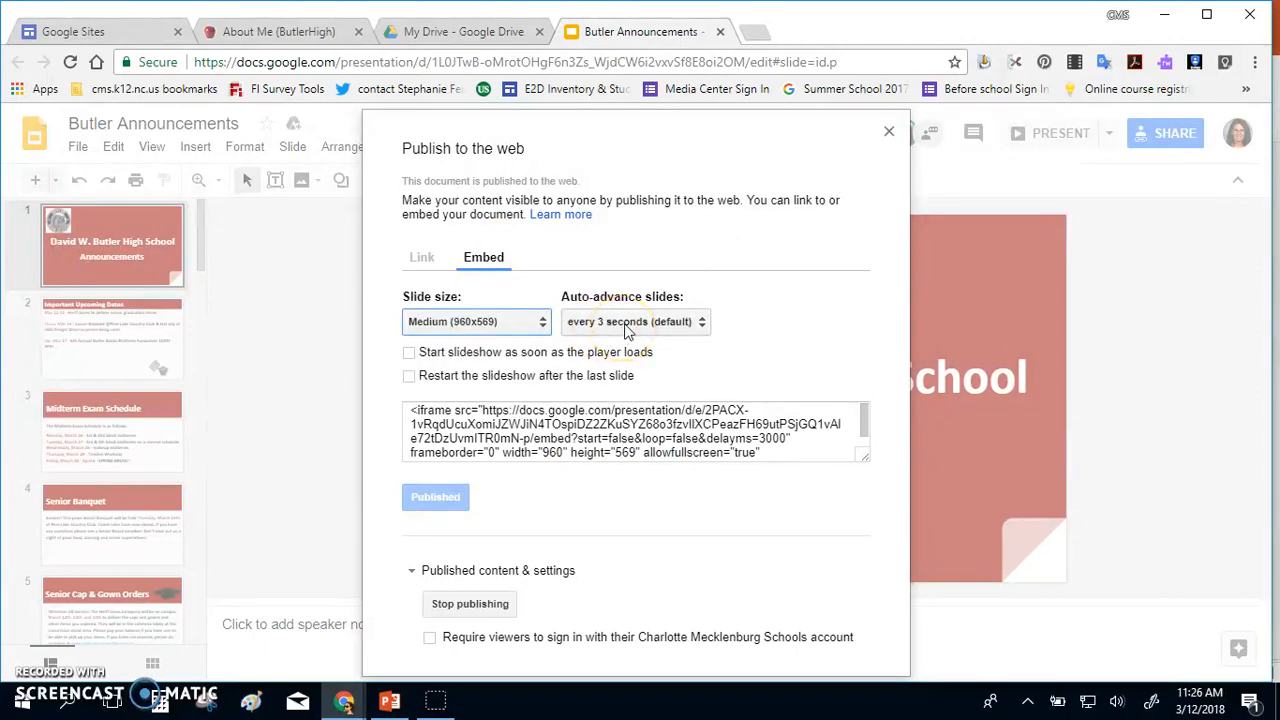
- Set auto-advance to every 5 seconds, enable restart after the last slide, and copy the embed code
click(636, 320)
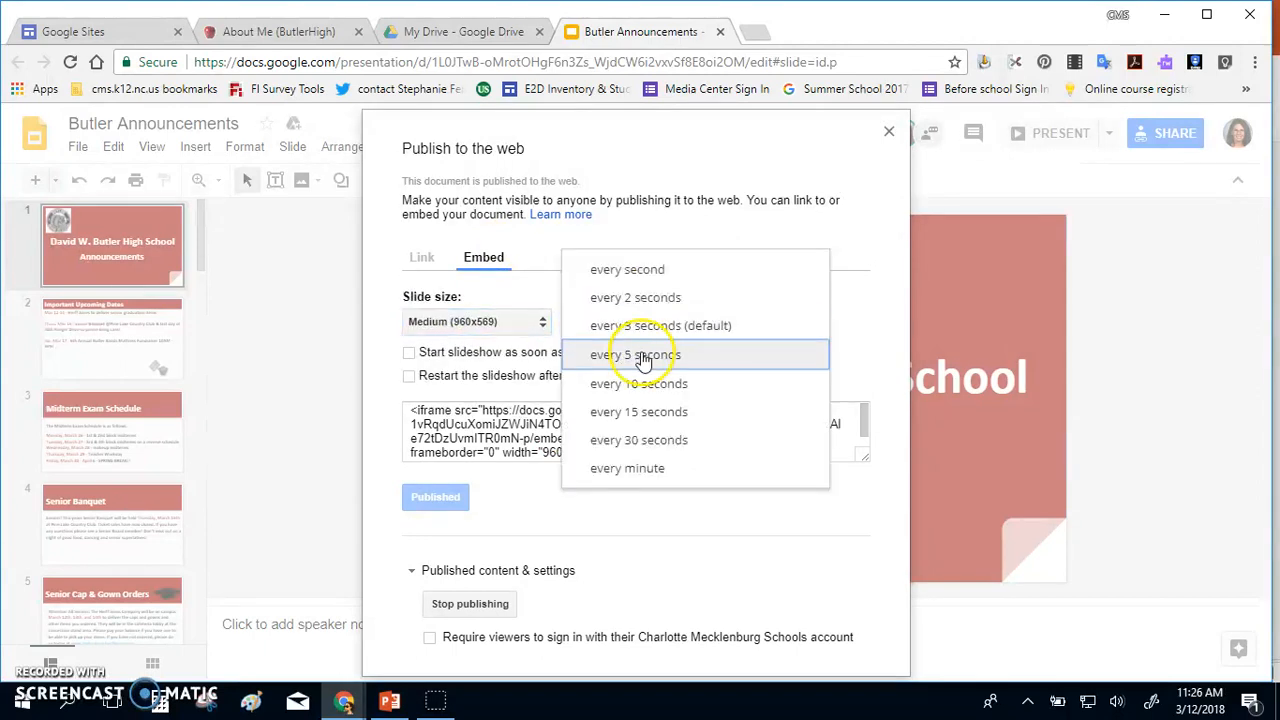
click(636, 356)
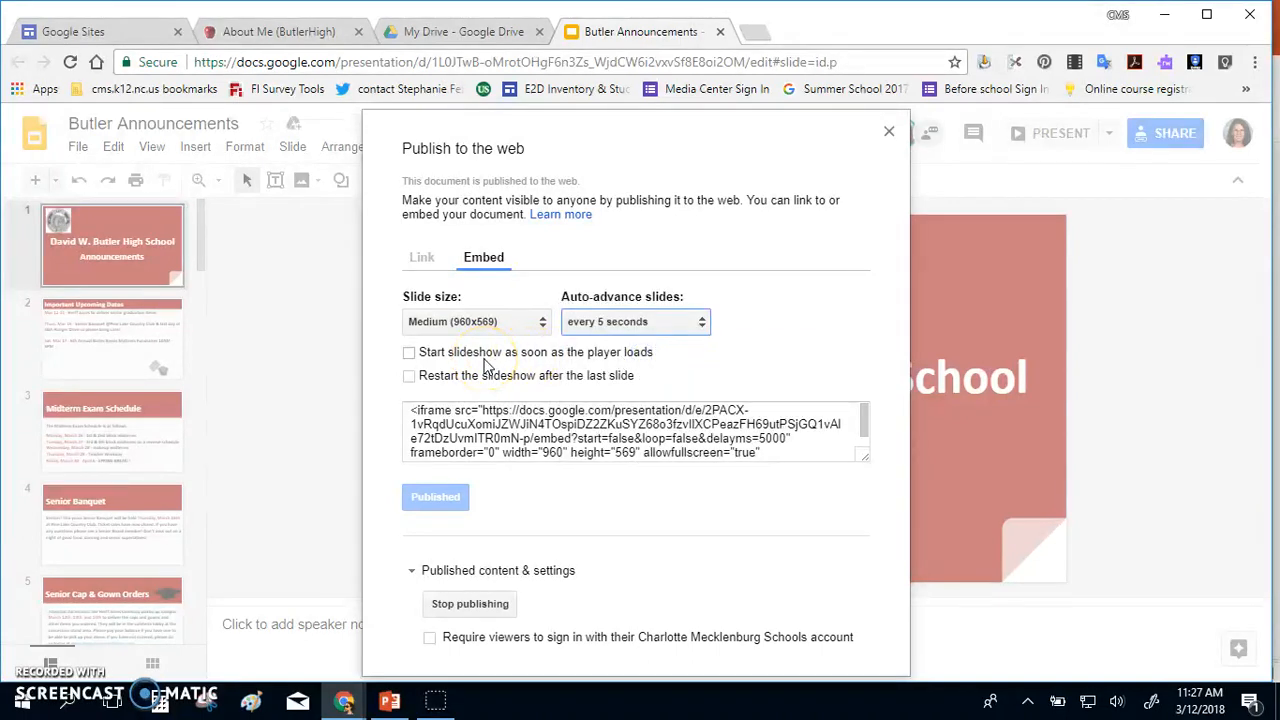
click(408, 376)
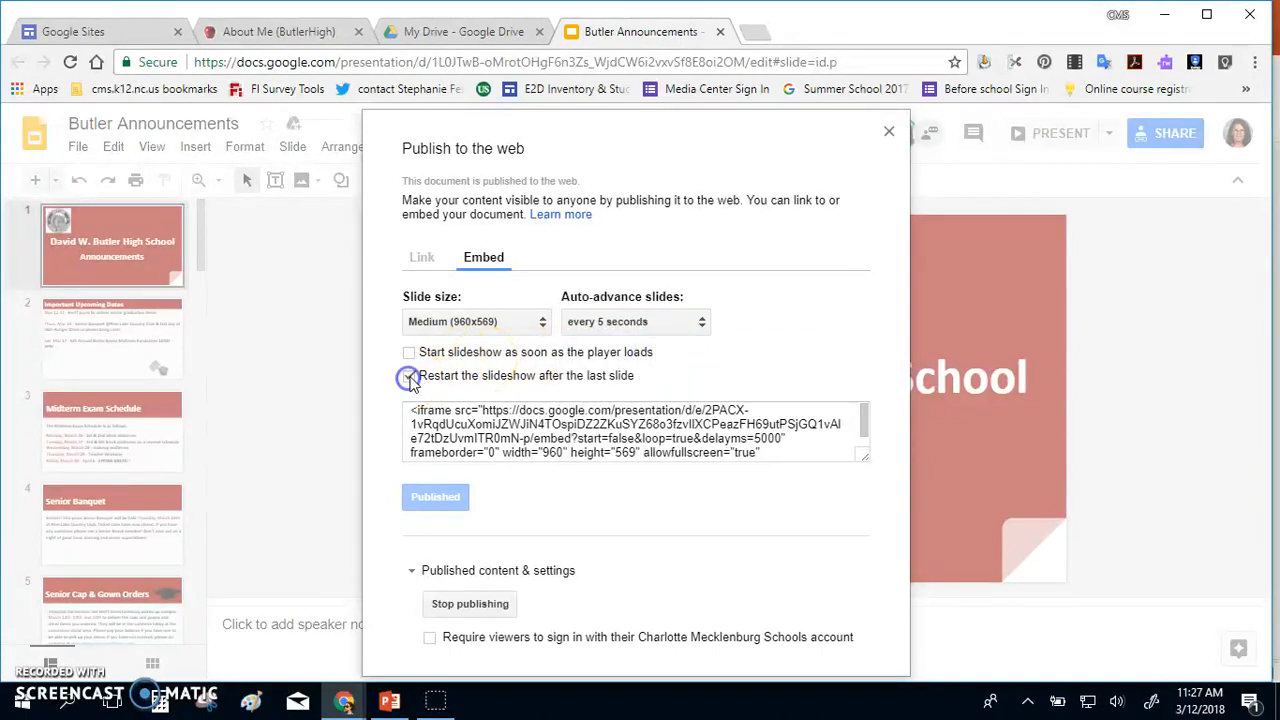
click(408, 376)
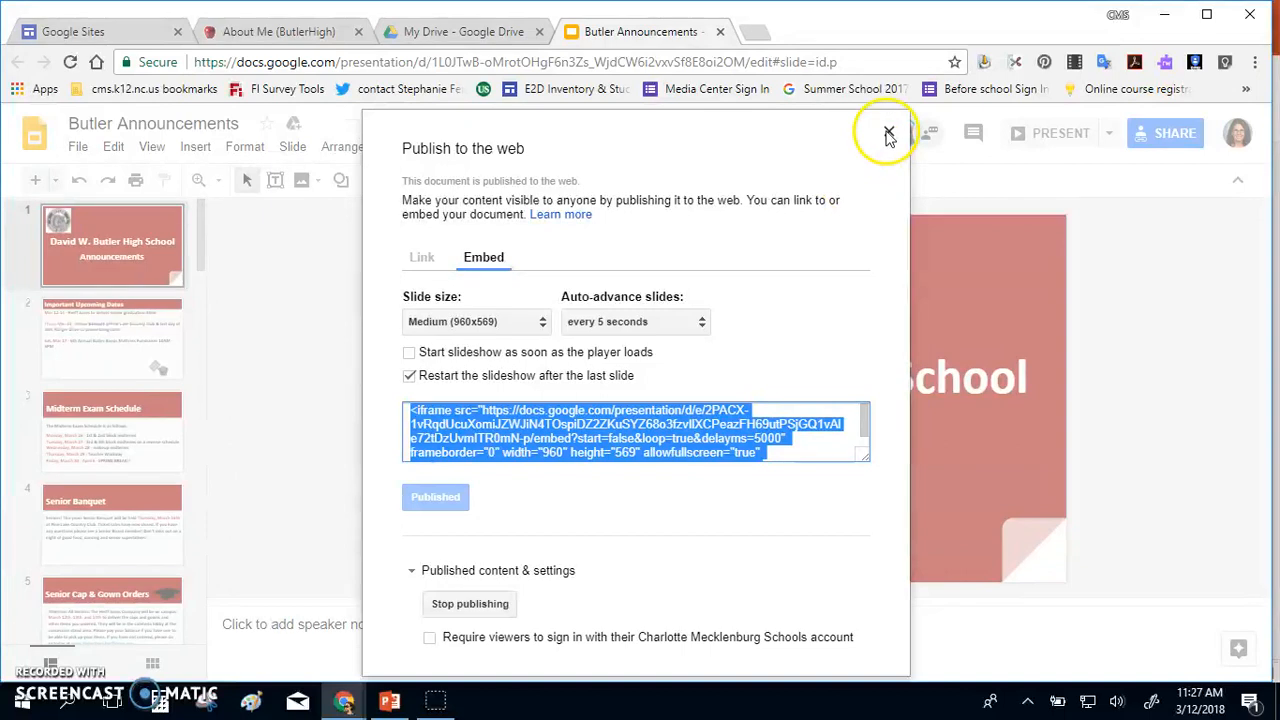
- Close the publish settings and return to the Google Sites home page of recent sites
click(888, 132)
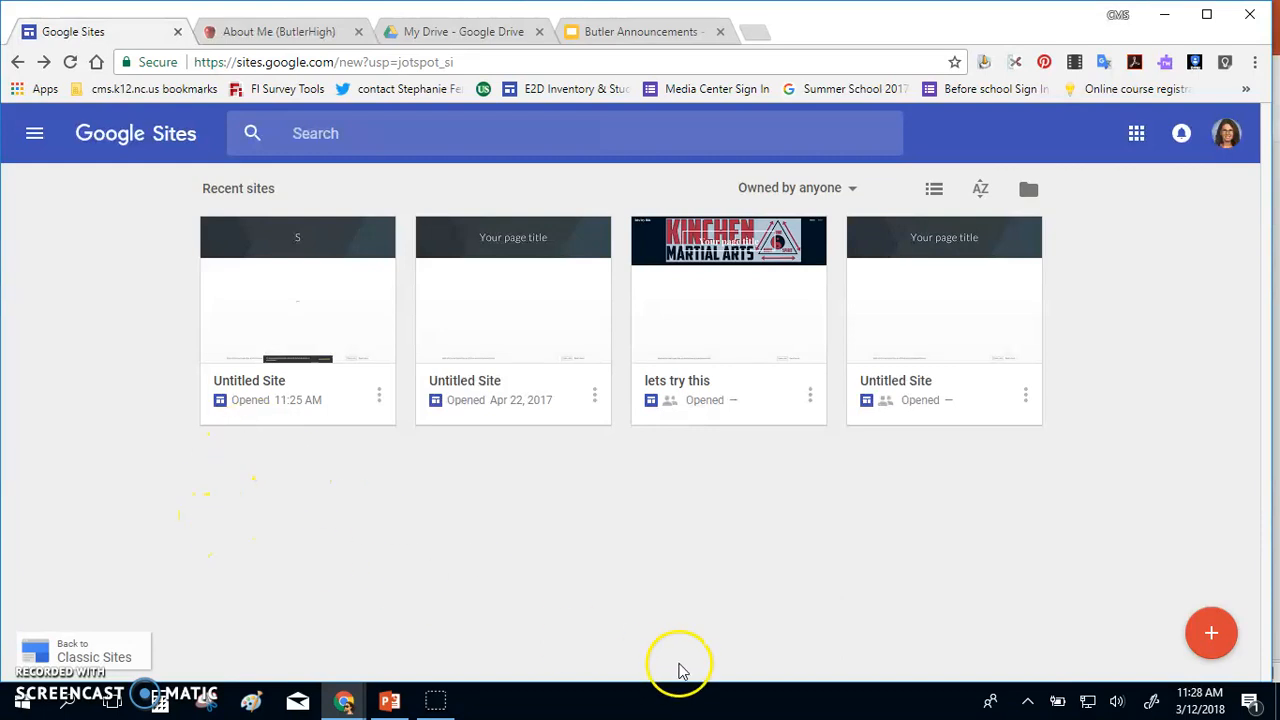
mouse_move(1212, 632)
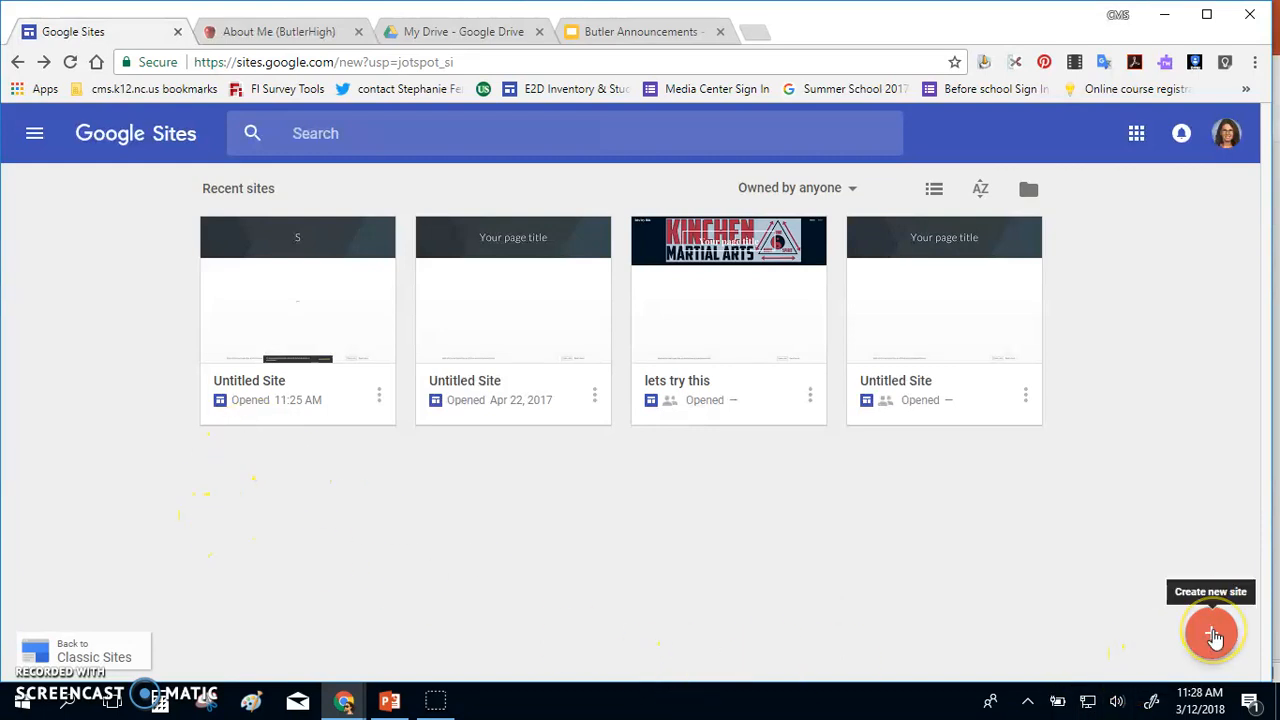
- Create a new site and title its header 'School Announcement Page'
click(1212, 632)
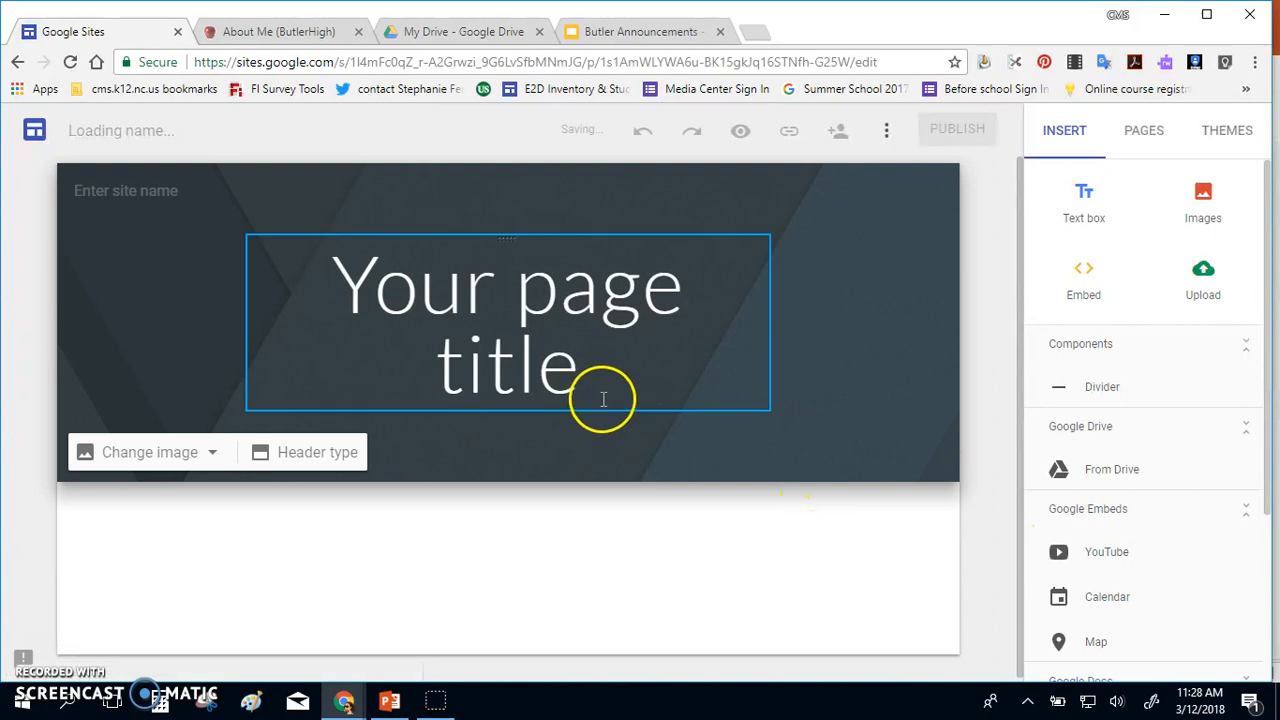
text(School Announcement Page)
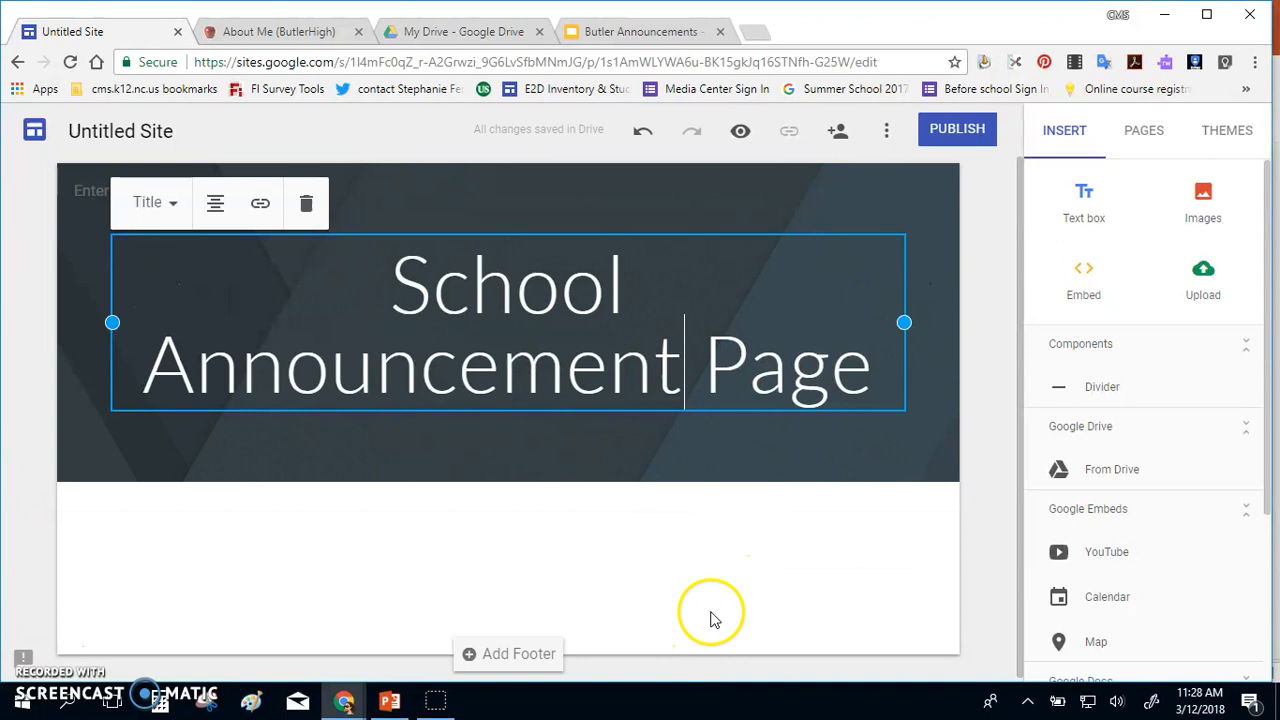
scroll(down, 3)
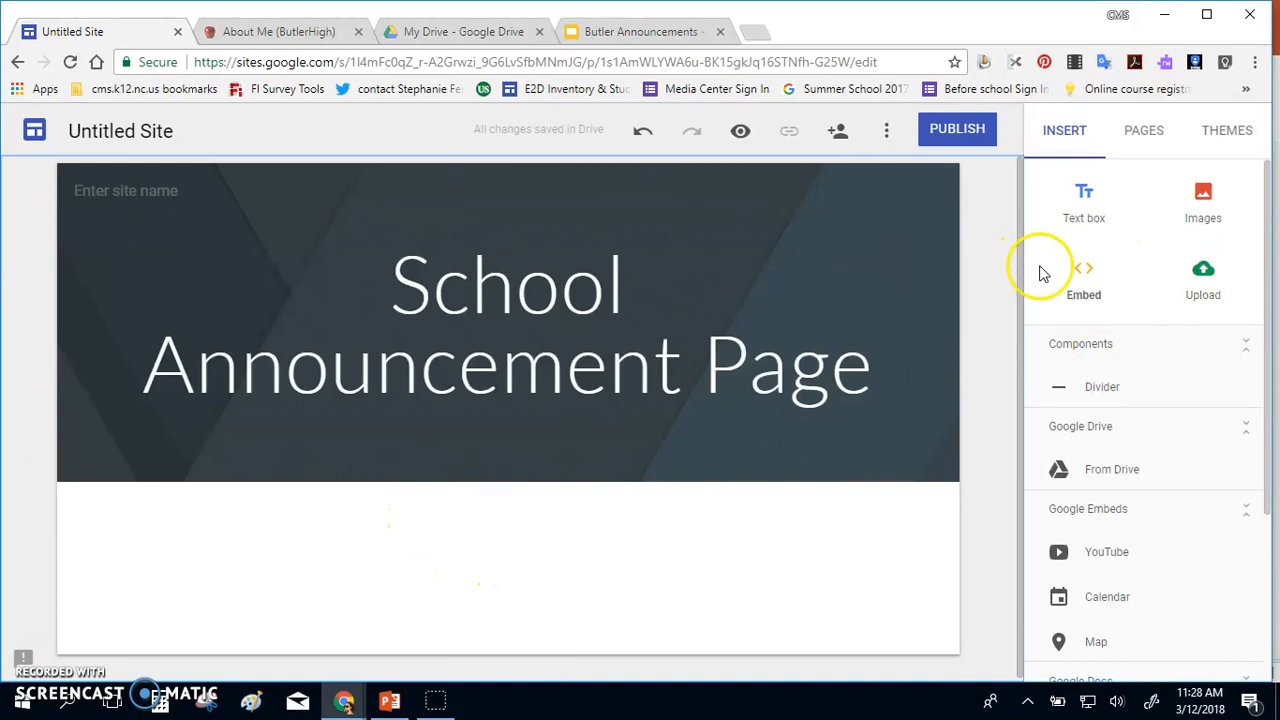
- Embed the Butler Announcements slideshow via pasted iframe code and enlarge it on the page
click(1084, 276)
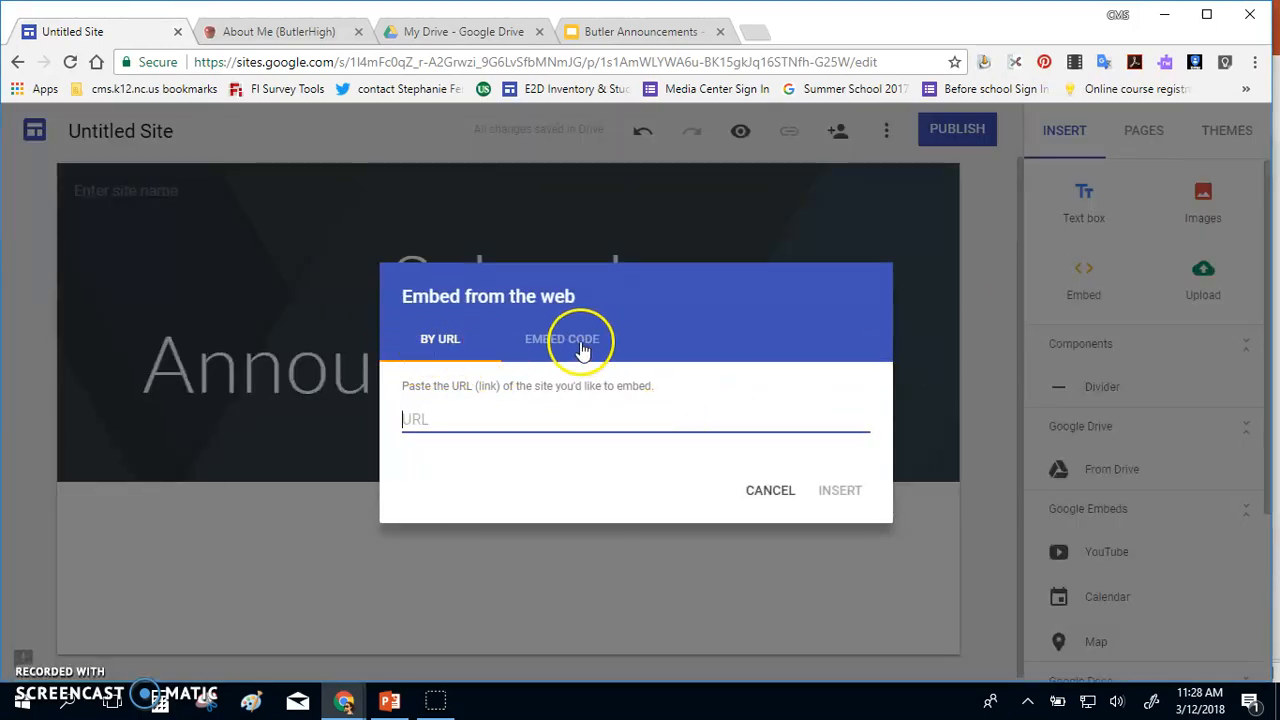
click(562, 340)
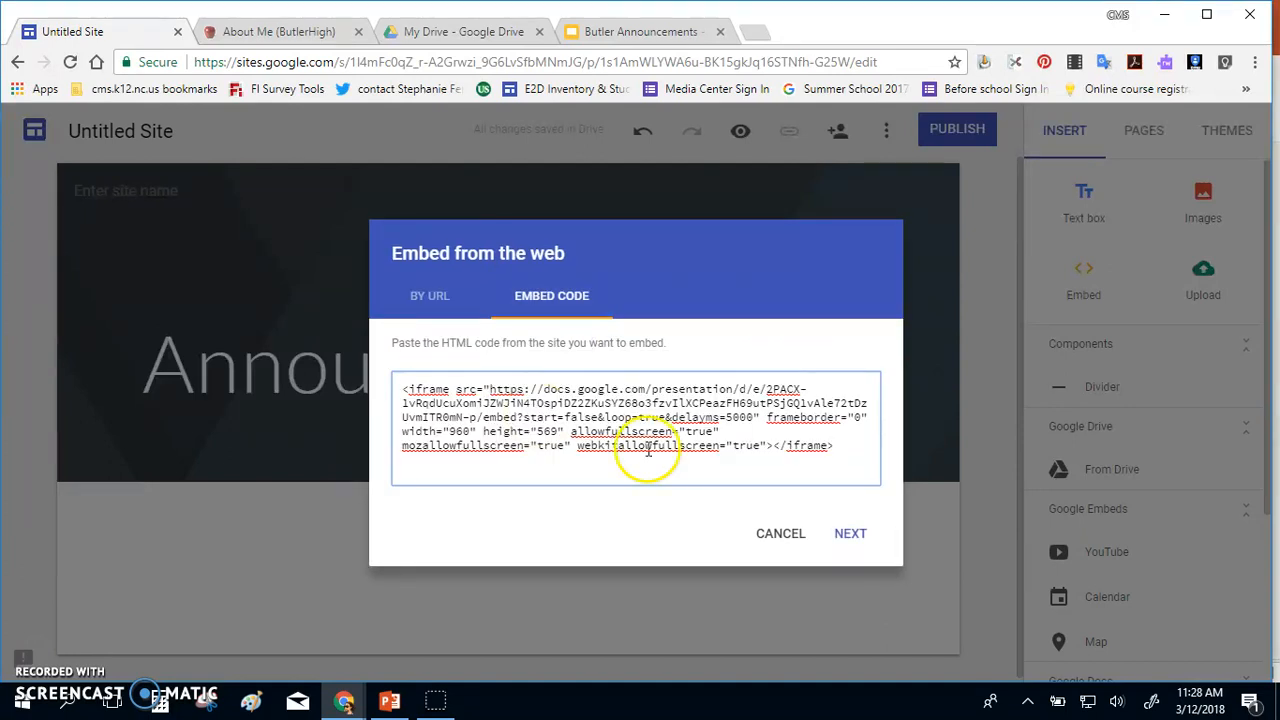
click(848, 532)
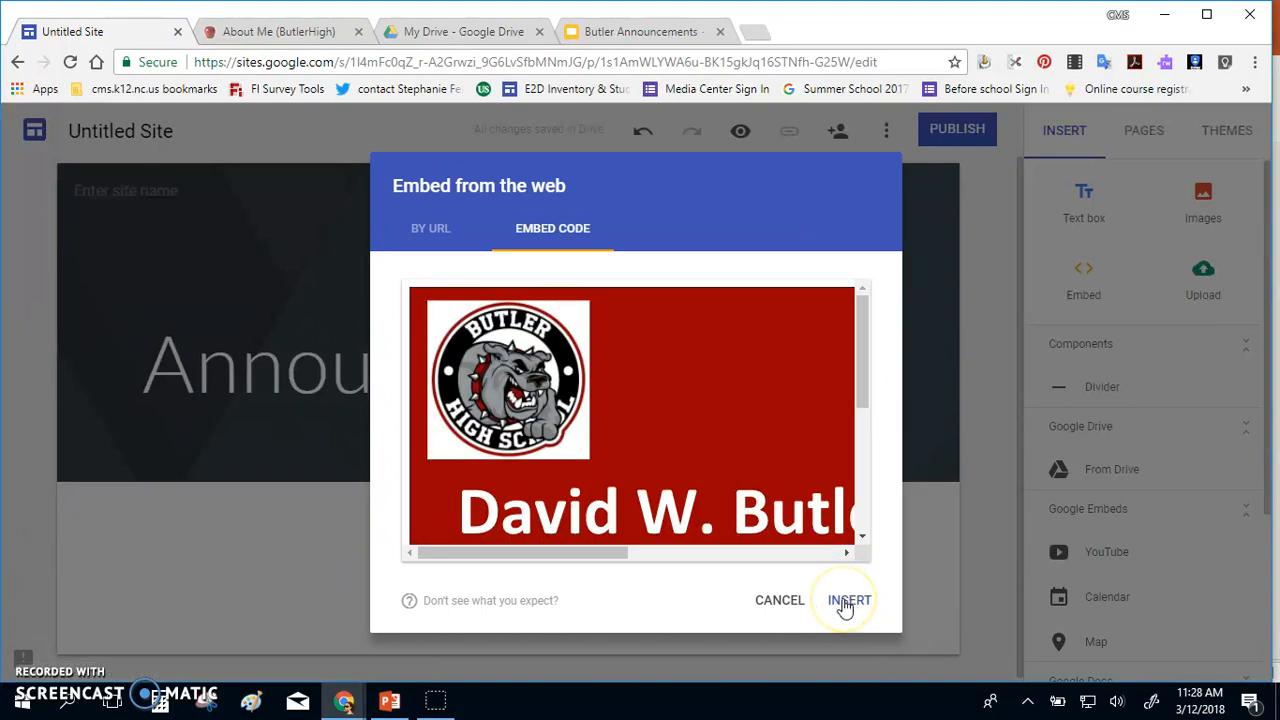
click(848, 600)
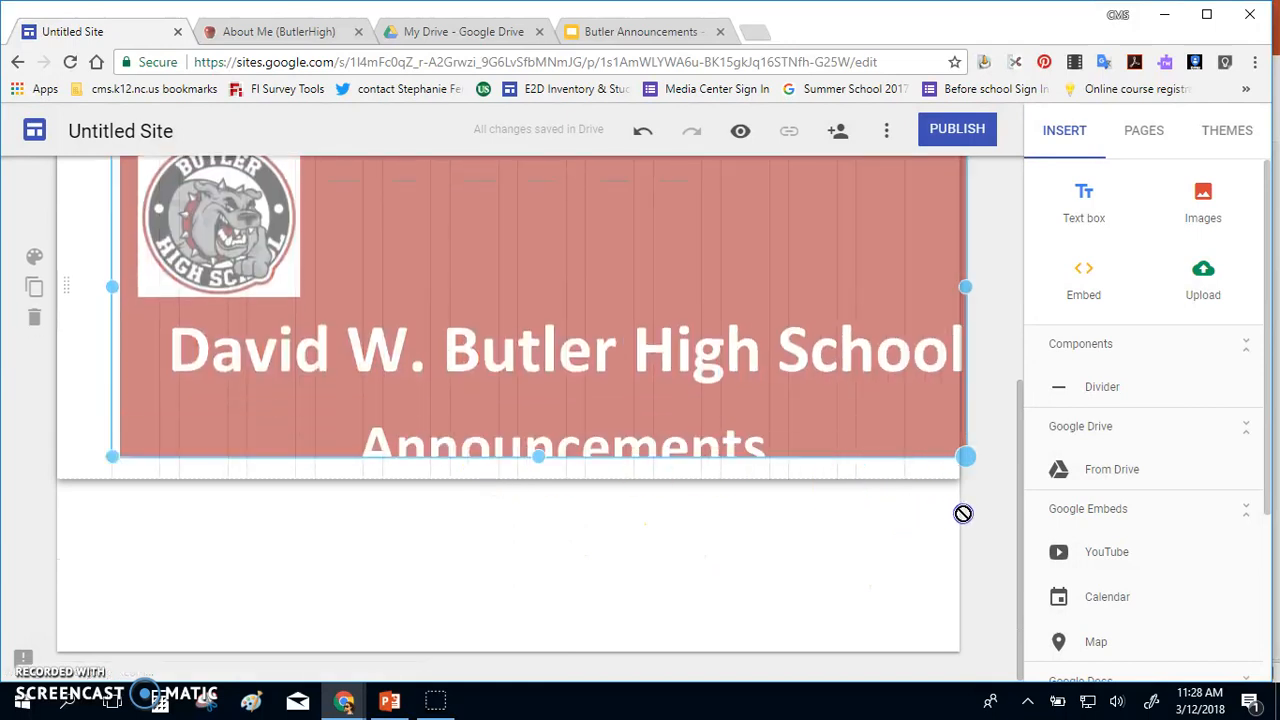
drag(964, 288, 904, 272)
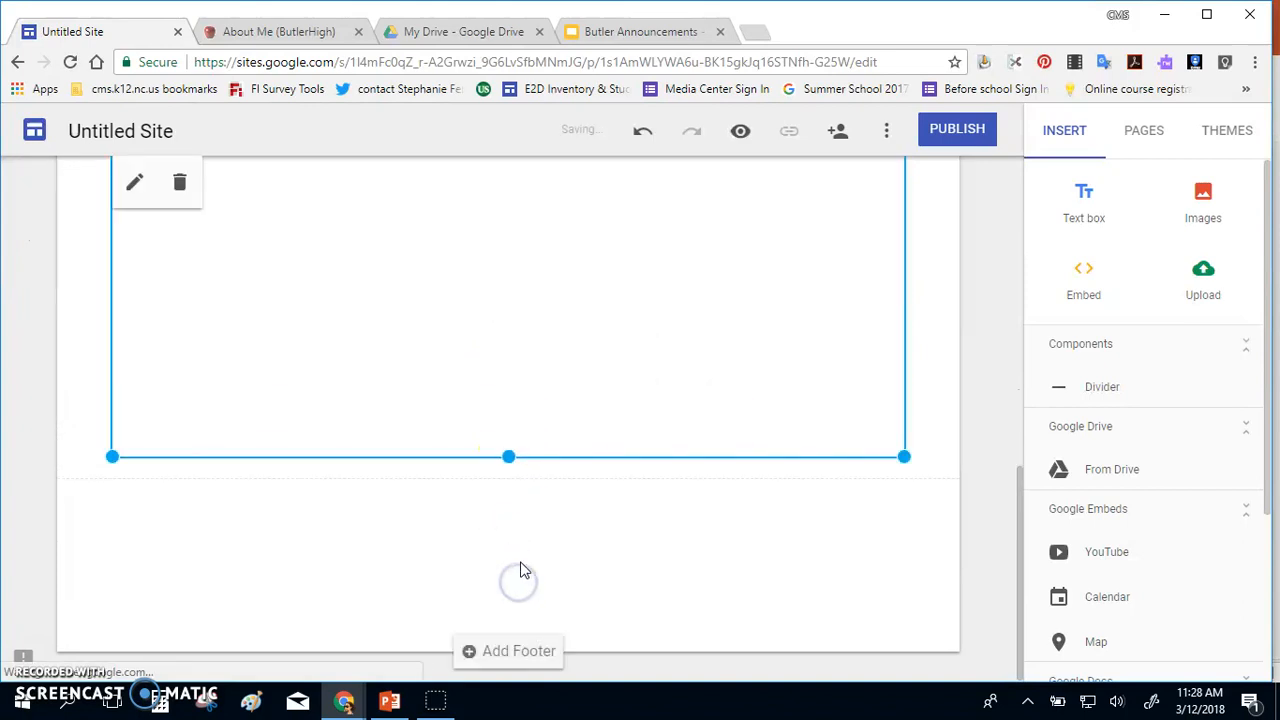
scroll(down, 3)
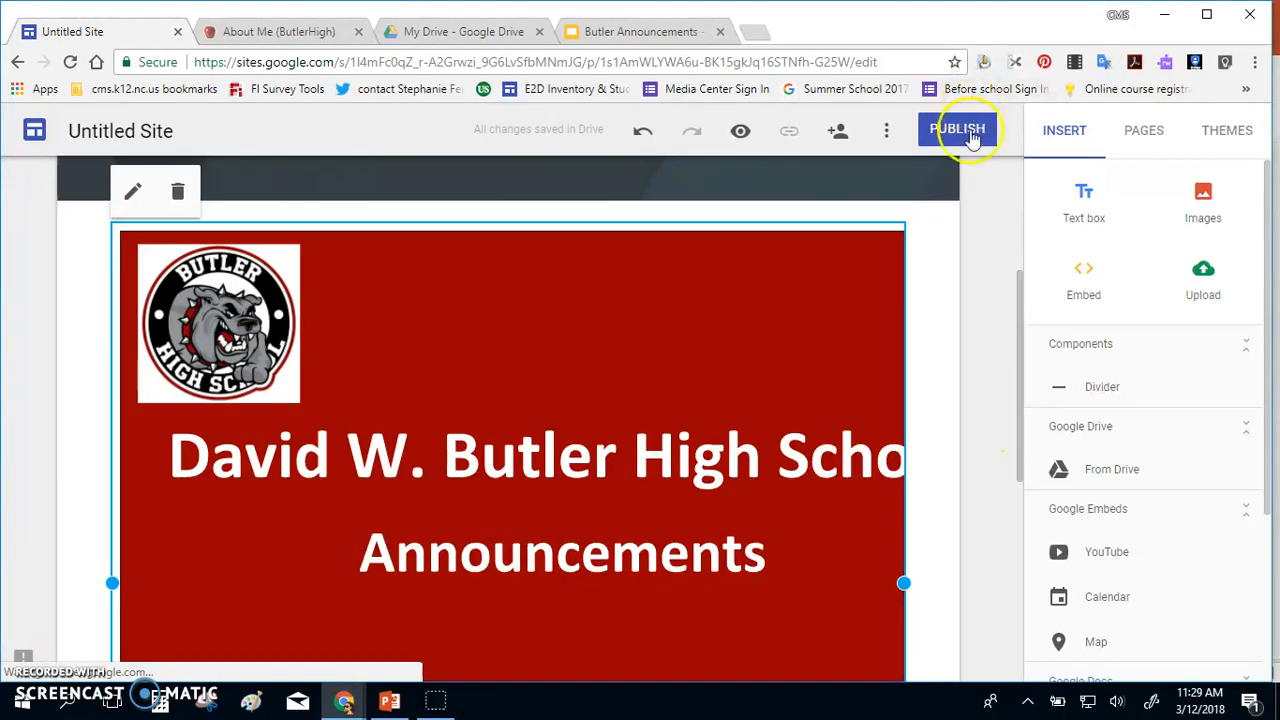
- Publish the site at the web address 'bhs'
click(956, 130)
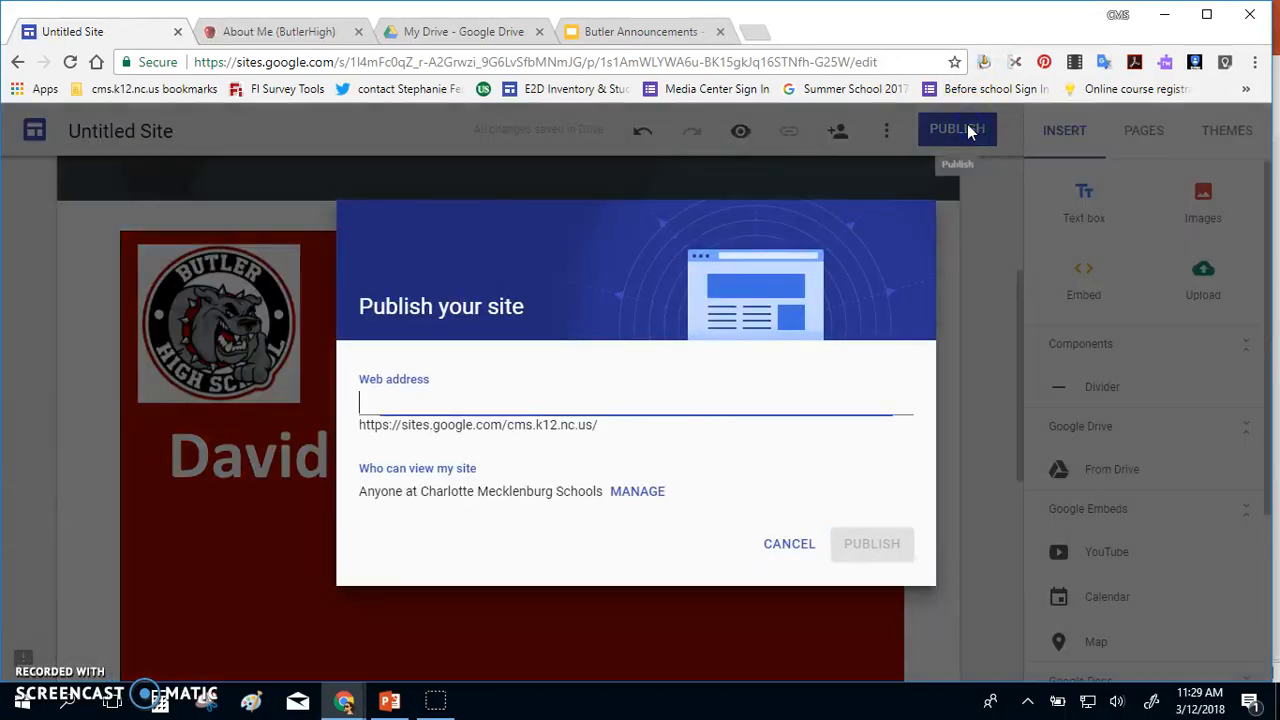
mouse_move(352, 442)
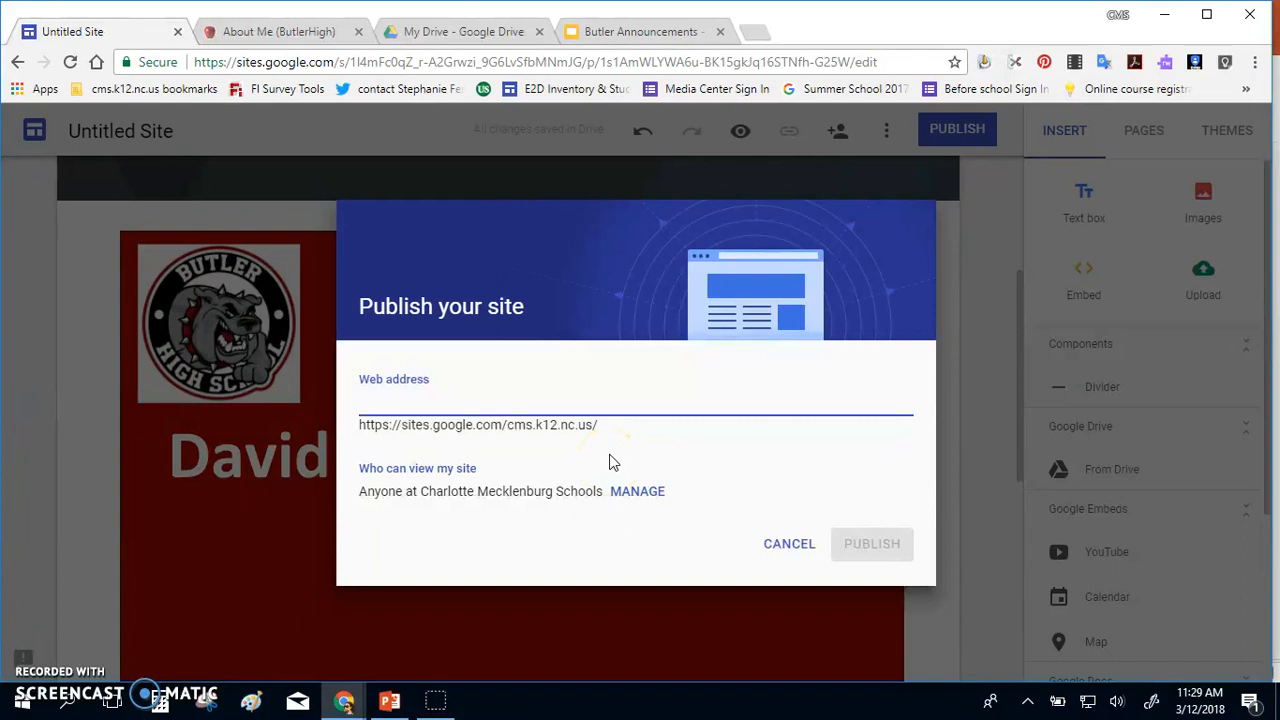
text(b)
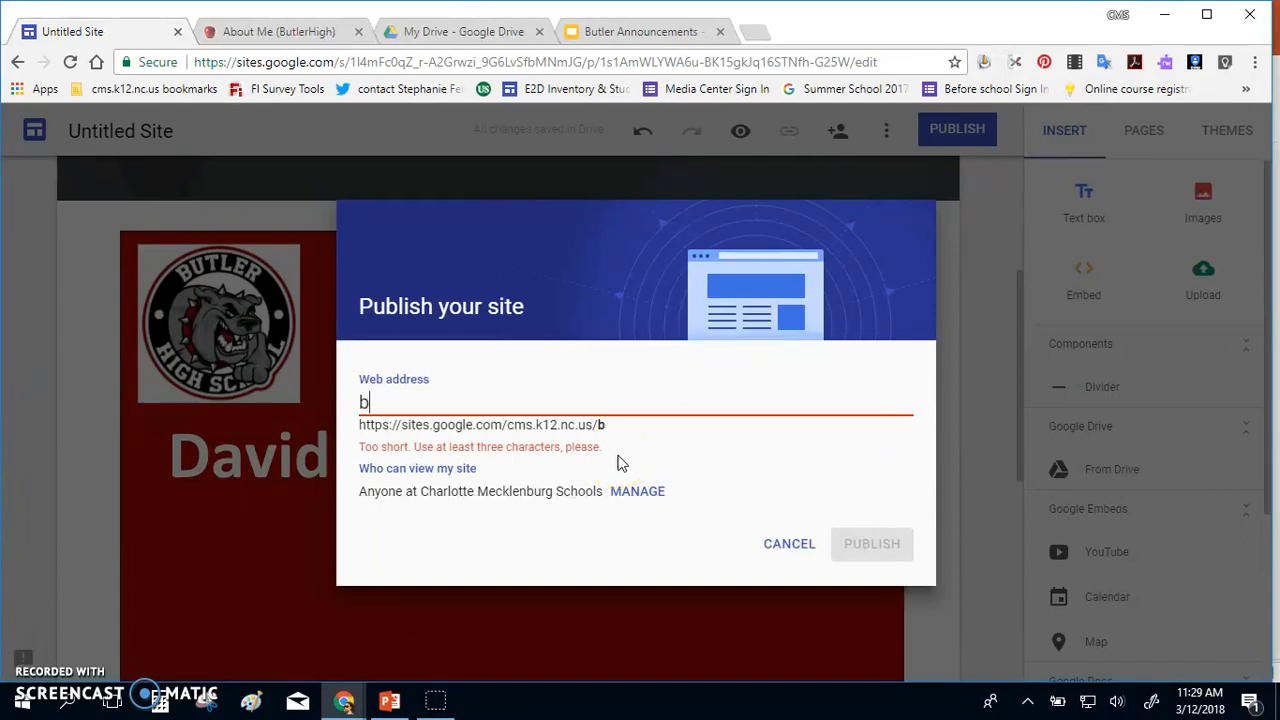
text(hs)
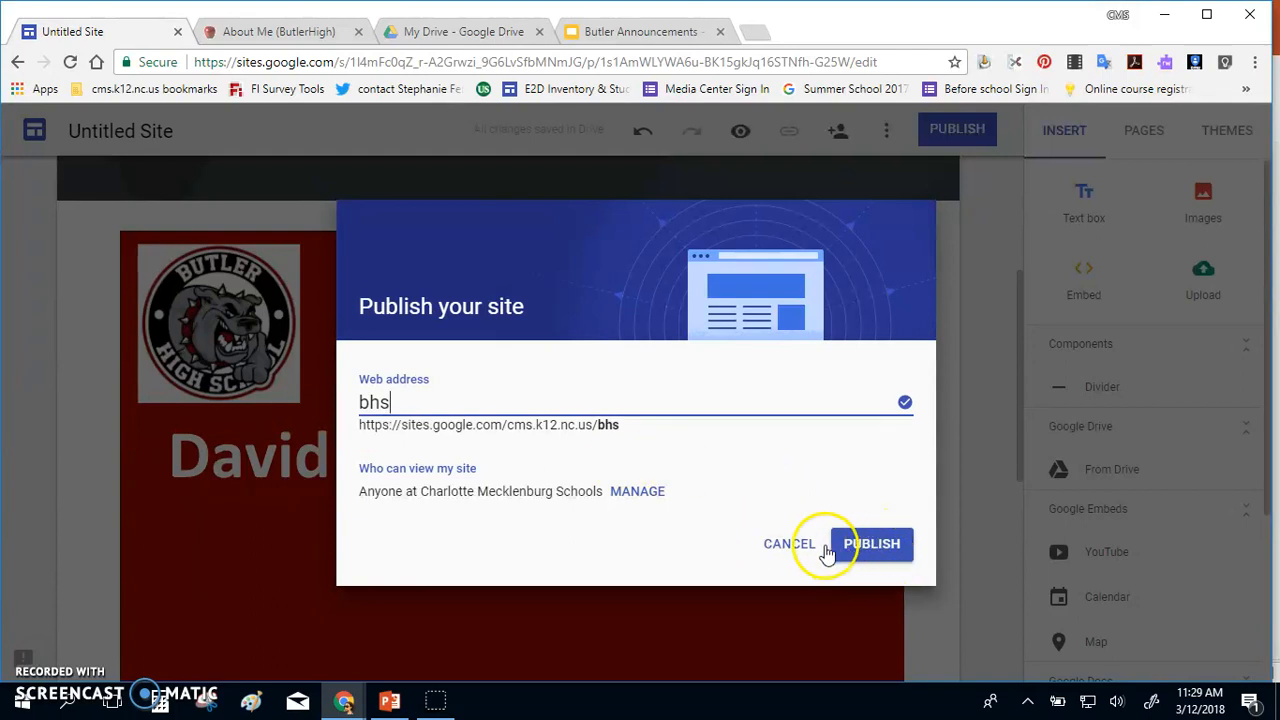
click(872, 544)
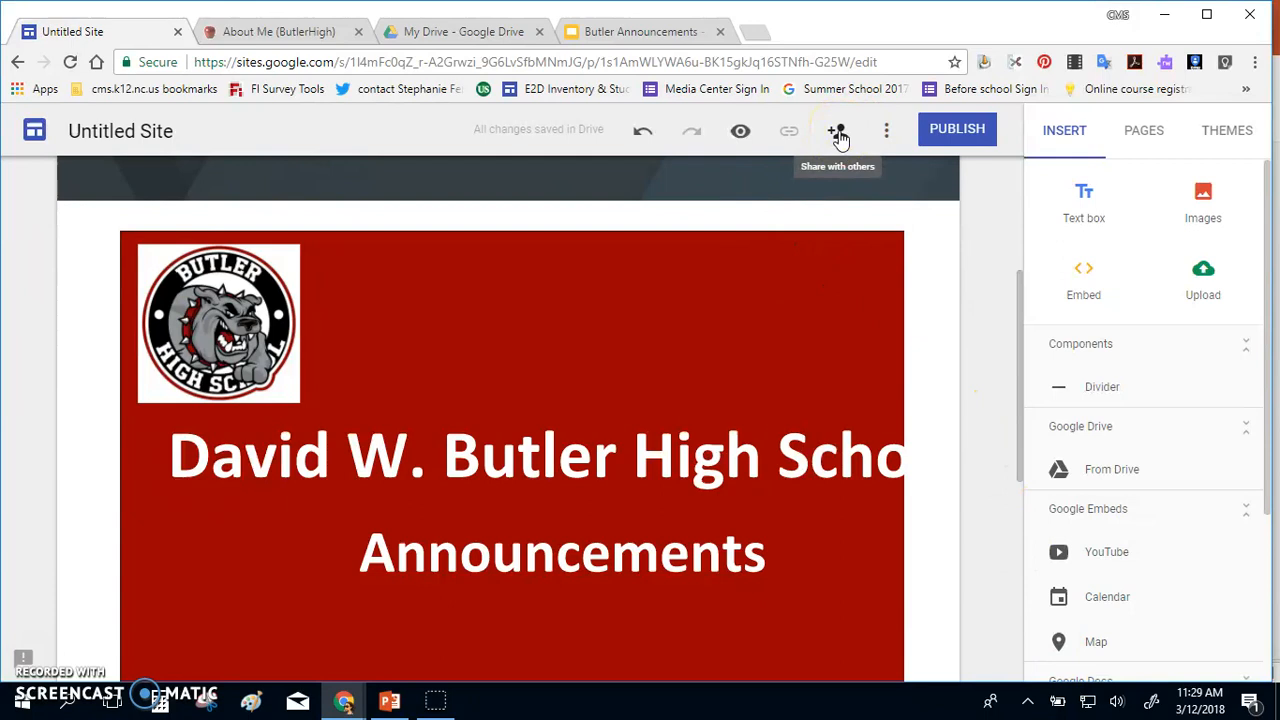
- Switch to the old ButlerHigh site's About Me page for editing
click(836, 132)
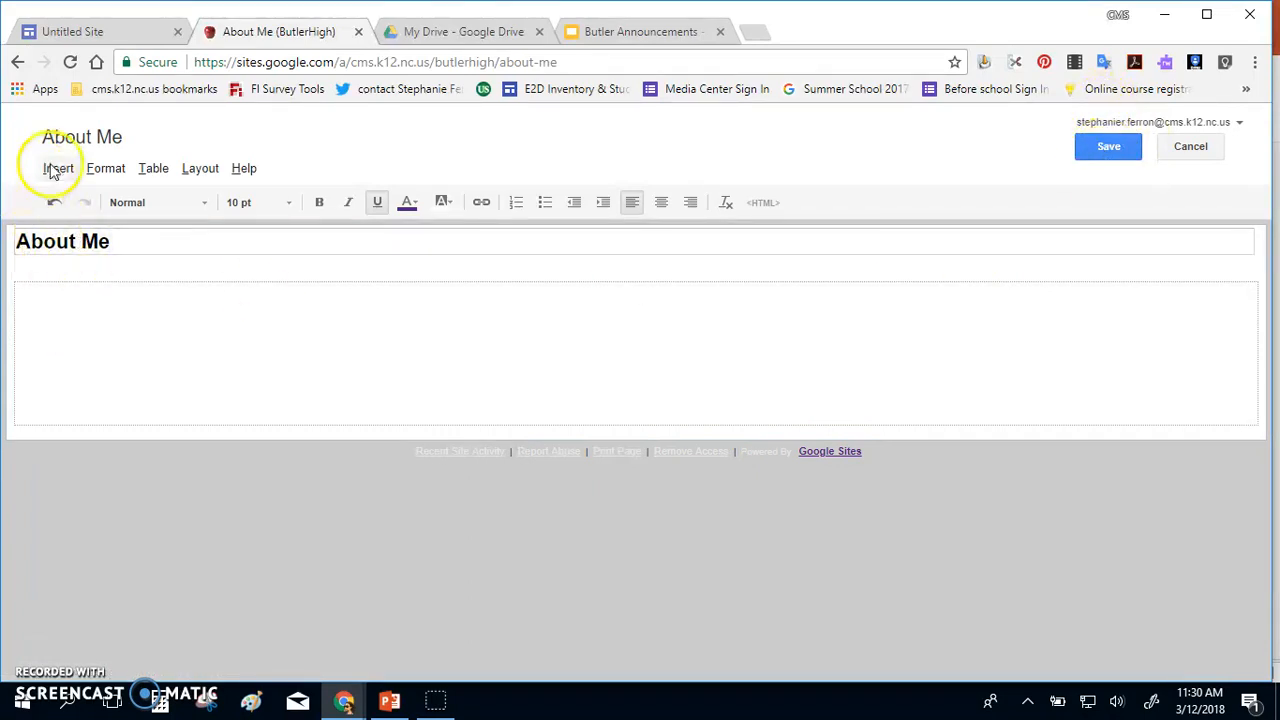
- Insert a Drive presentation, bringing up the picker listing Butler Announcements
click(58, 168)
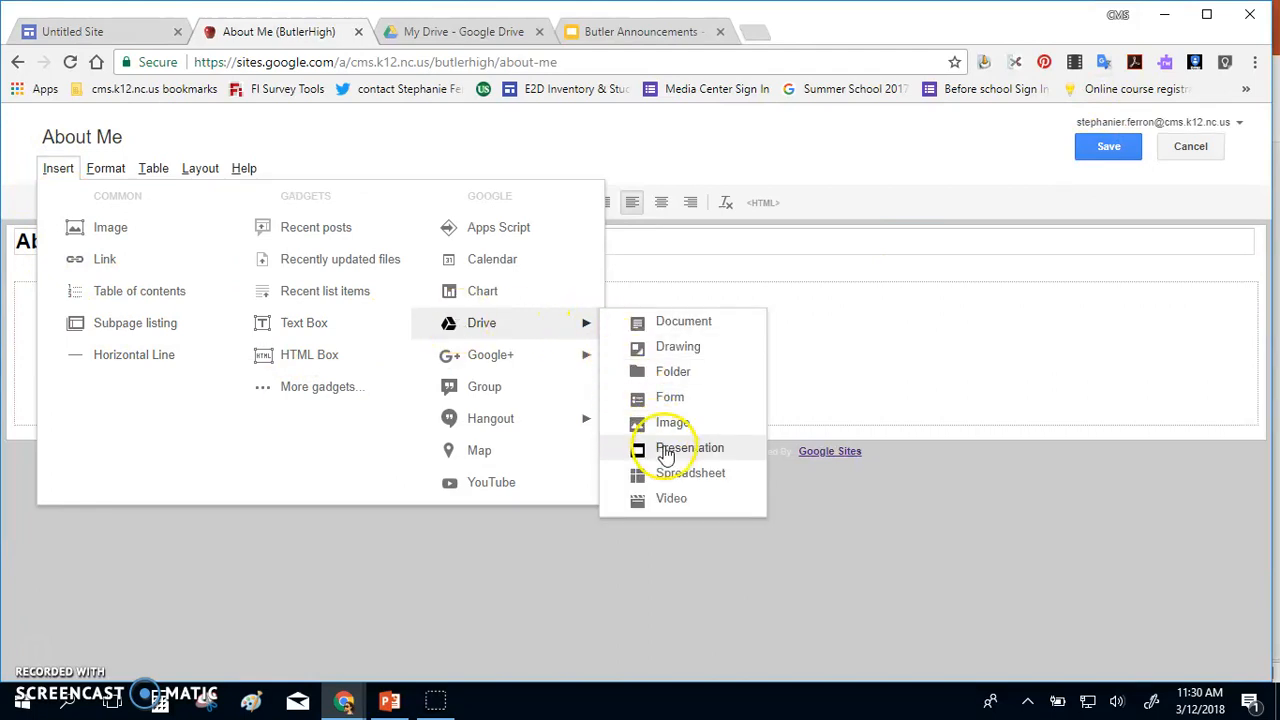
click(690, 448)
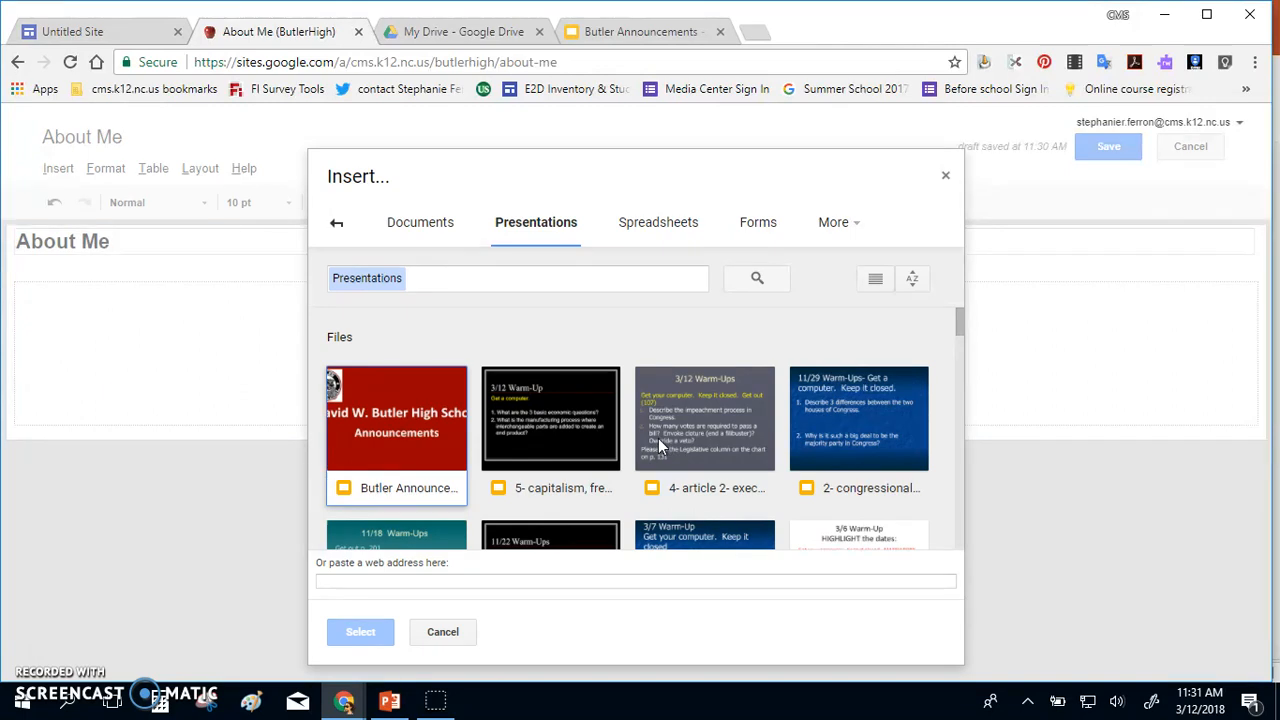
mouse_move(458, 304)
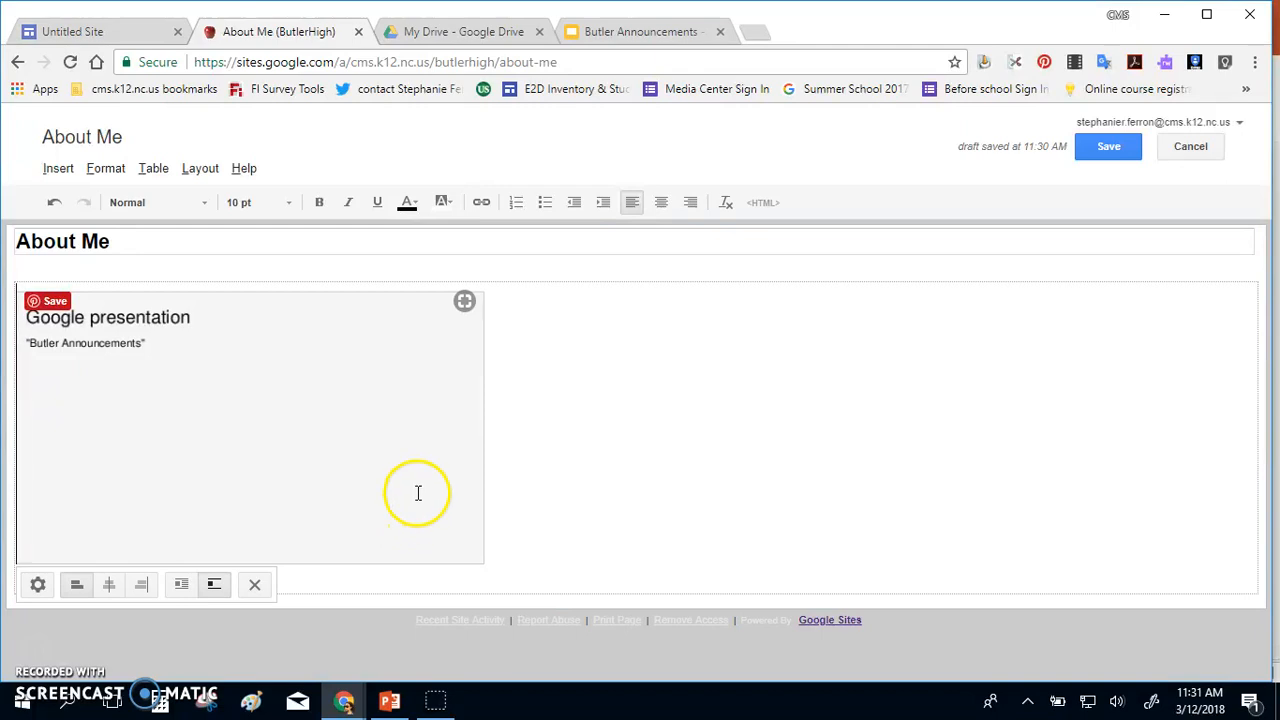
- Save the About Me page so the embedded Butler Announcements slideshow displays
click(1108, 146)
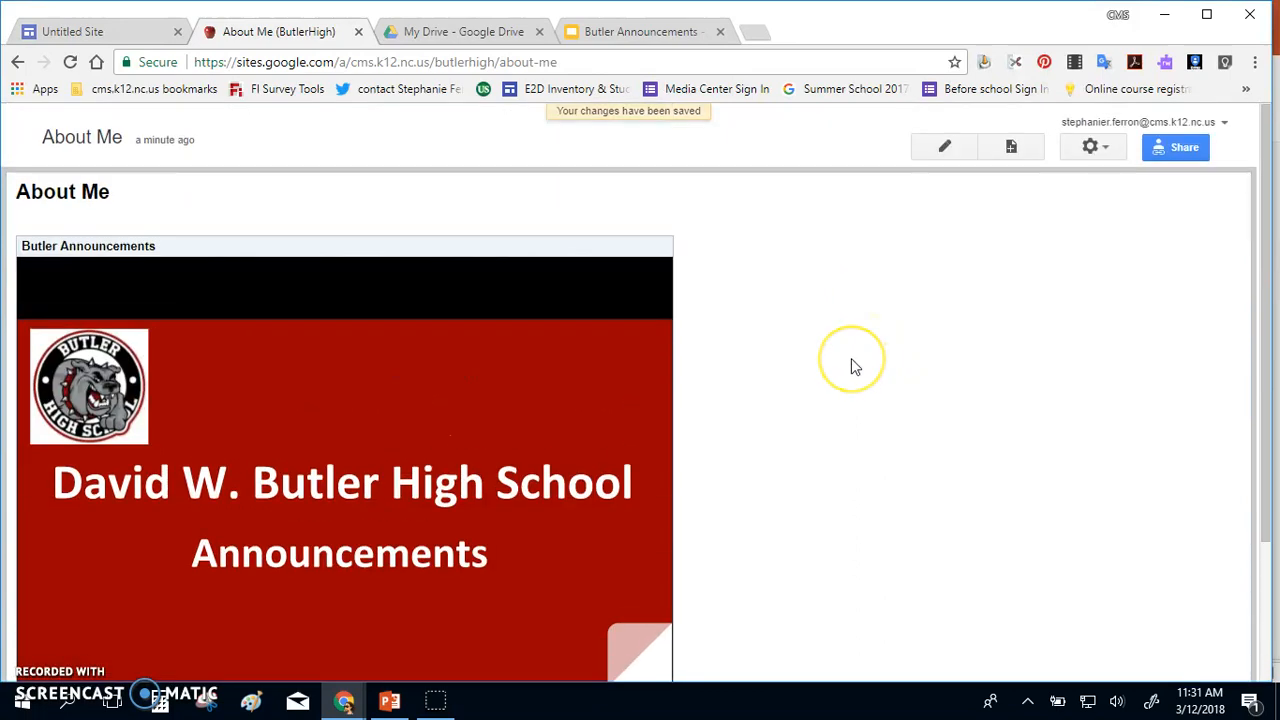
scroll(down, 3)
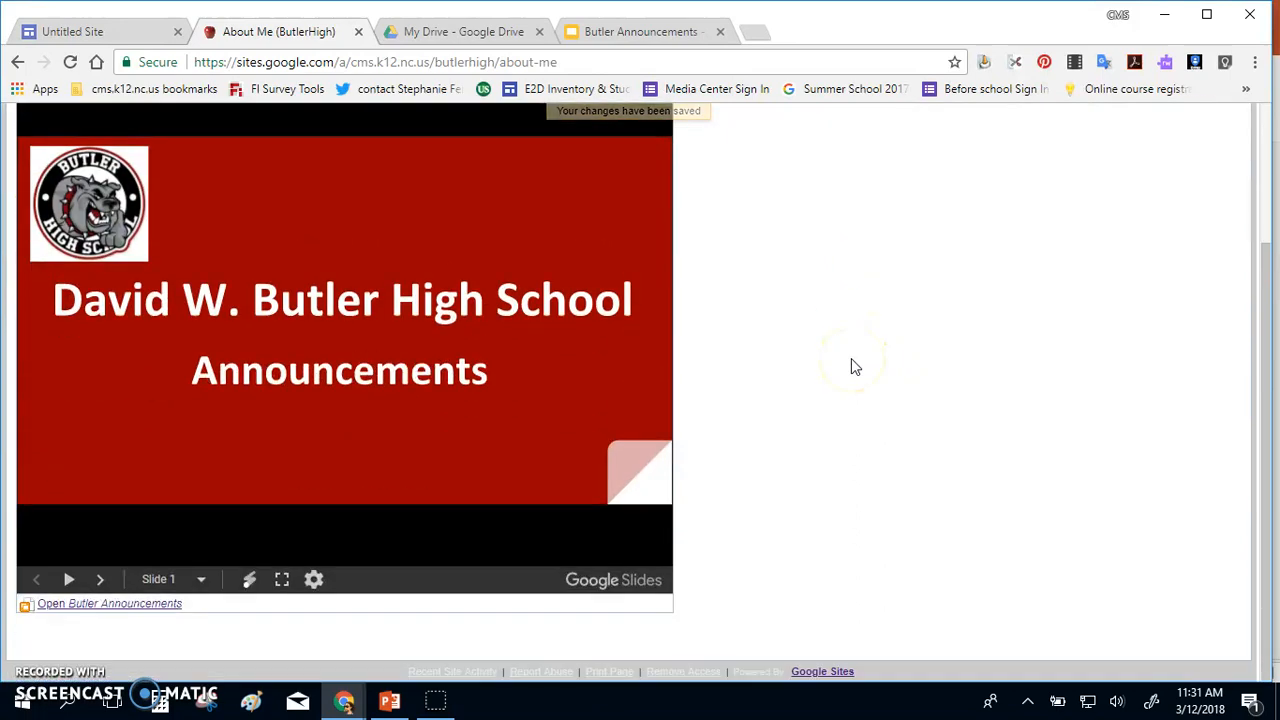